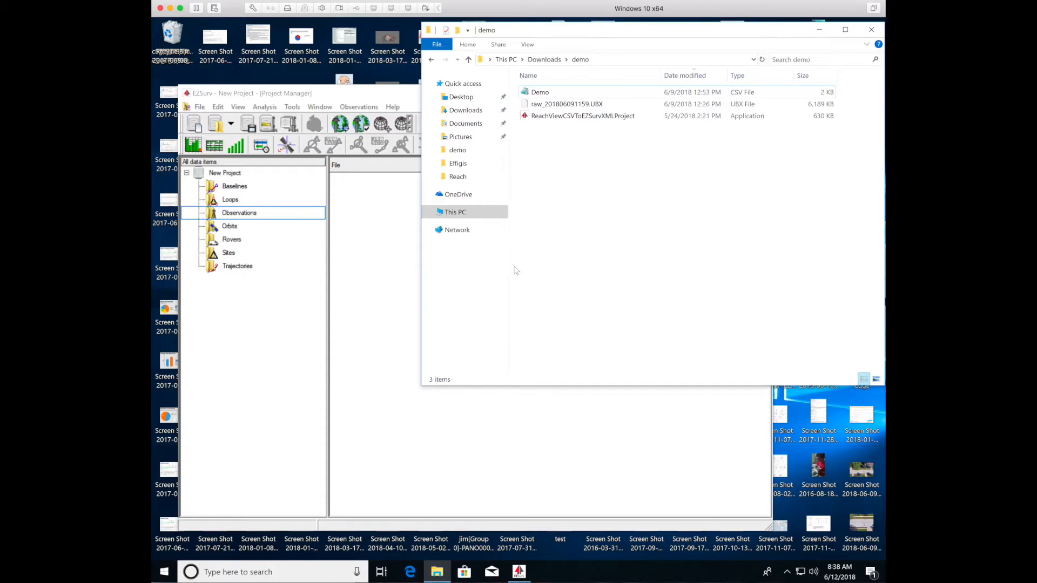
pyautogui.moveTo(565, 218)
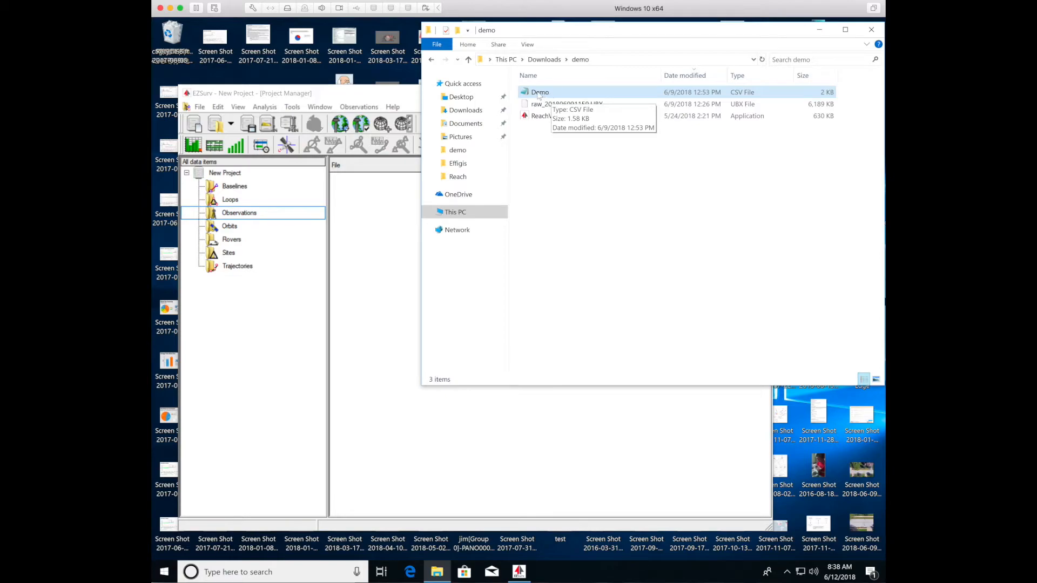
# - Launch the CSV-to-XML converter and load Demo.csv as the points file
pyautogui.click(565, 103)
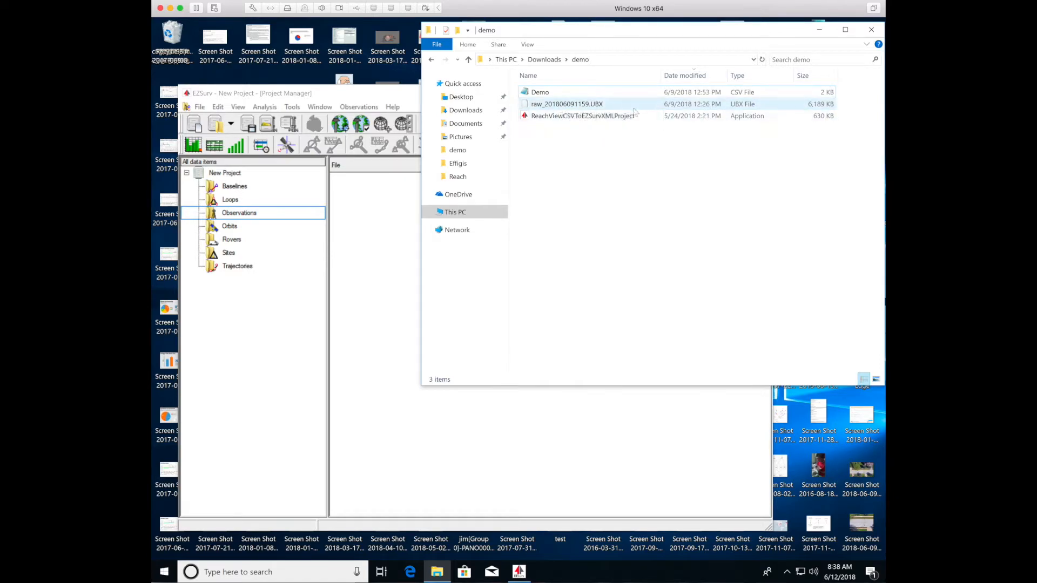
pyautogui.moveTo(567, 104)
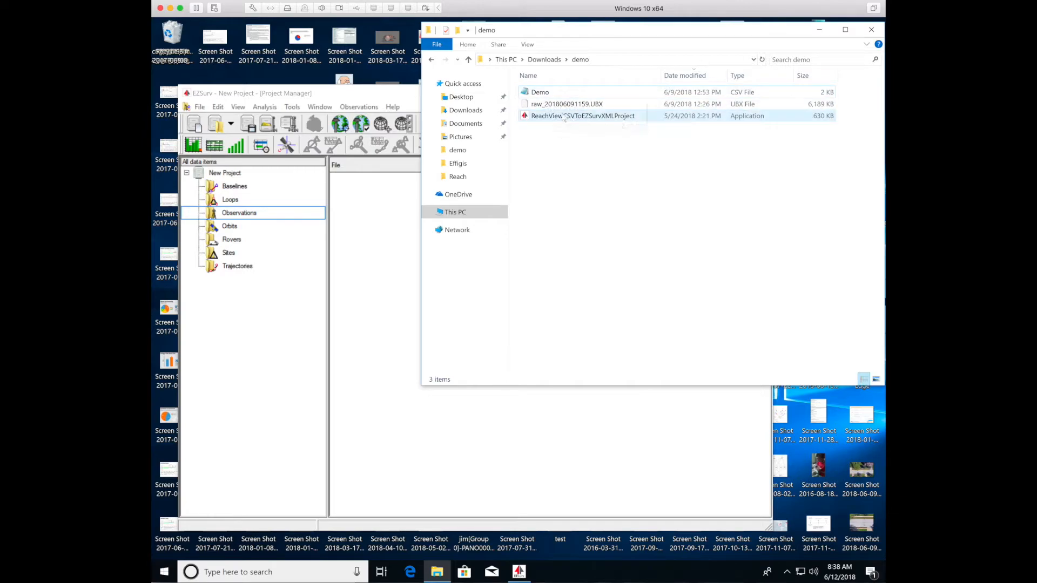
pyautogui.moveTo(582, 116)
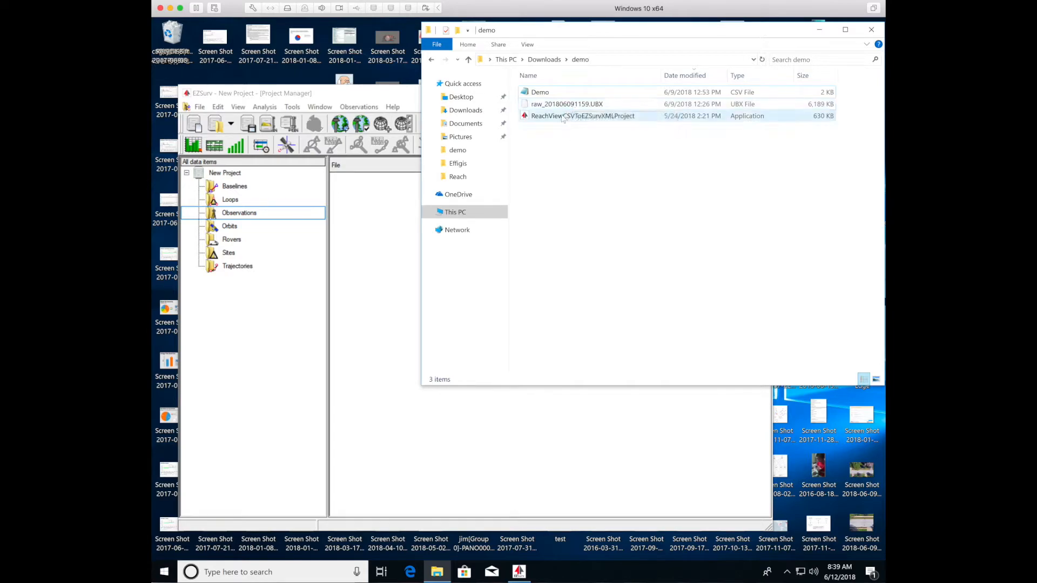
pyautogui.moveTo(582, 116)
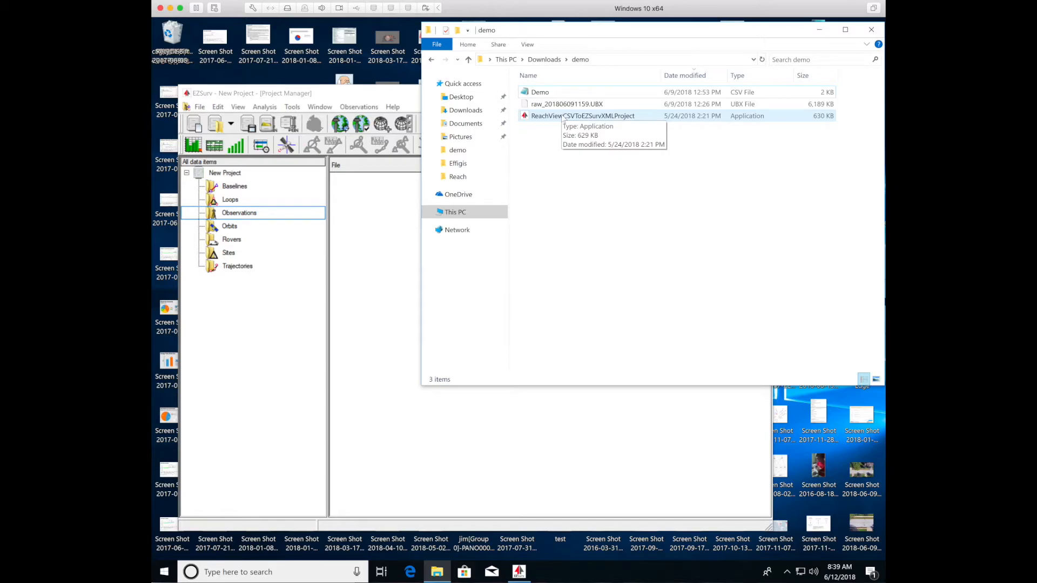
pyautogui.click(582, 115)
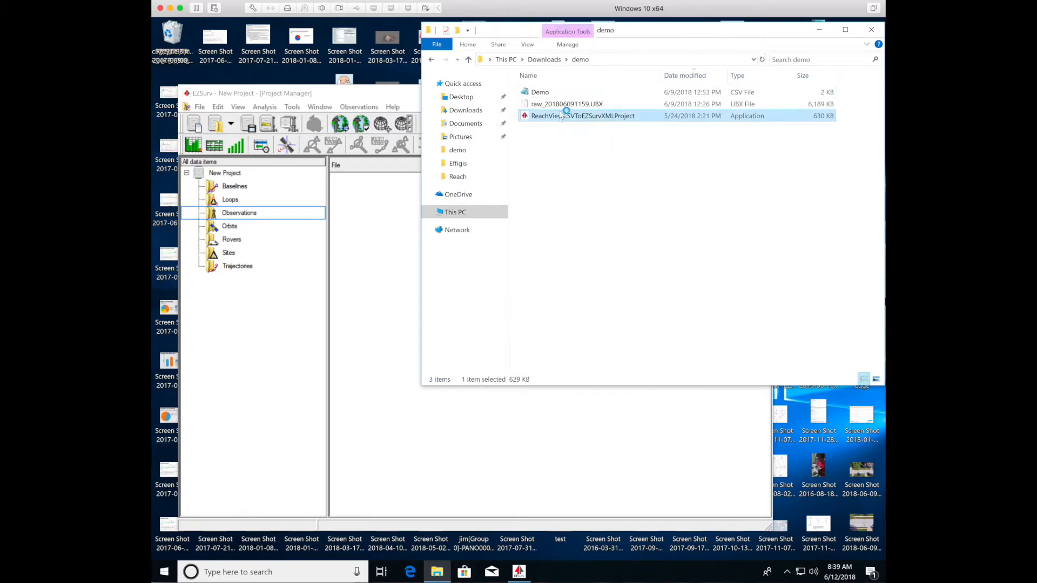
pyautogui.doubleClick(582, 115)
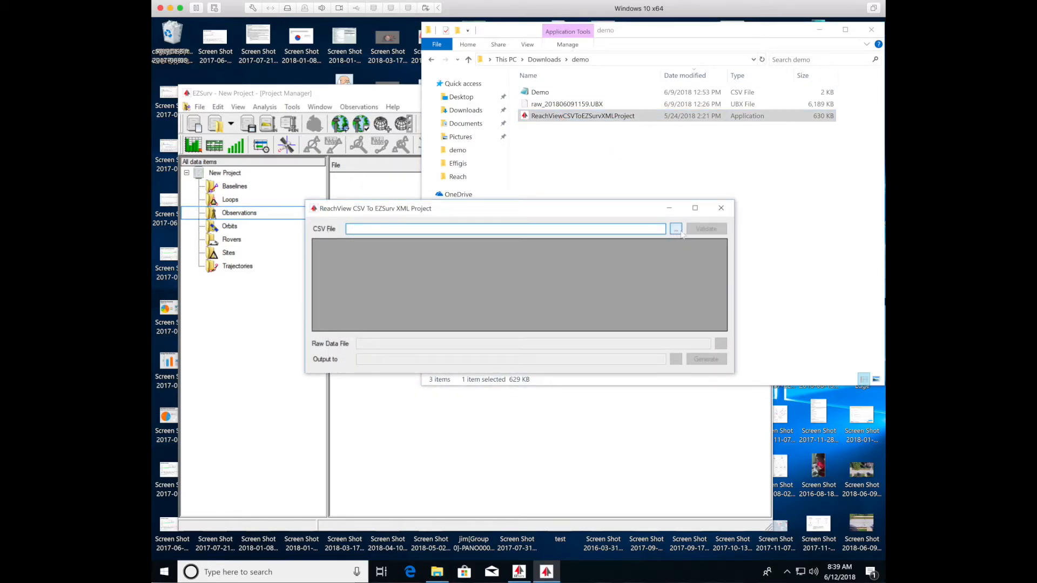
pyautogui.click(675, 228)
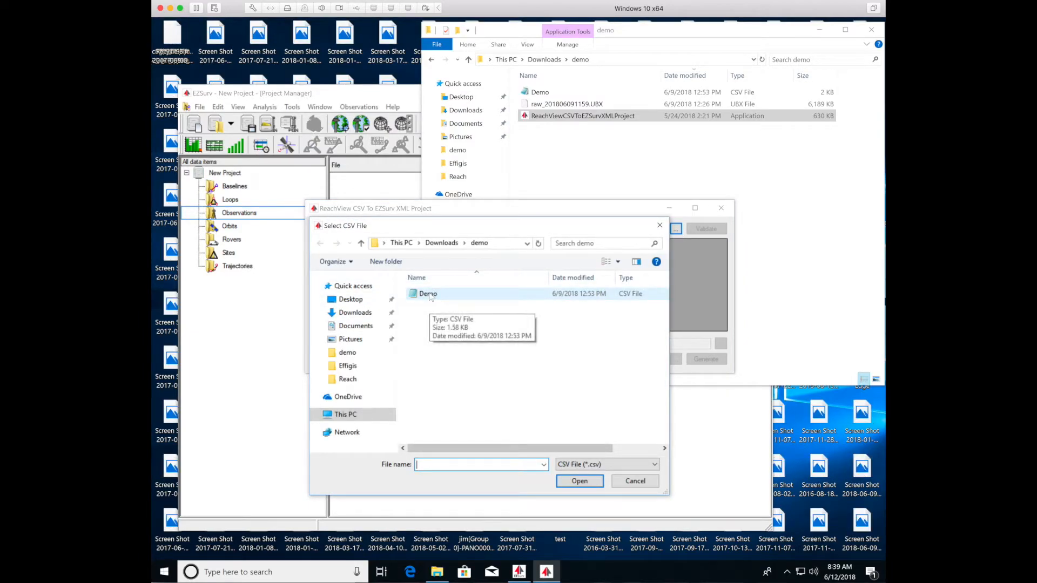
pyautogui.click(579, 480)
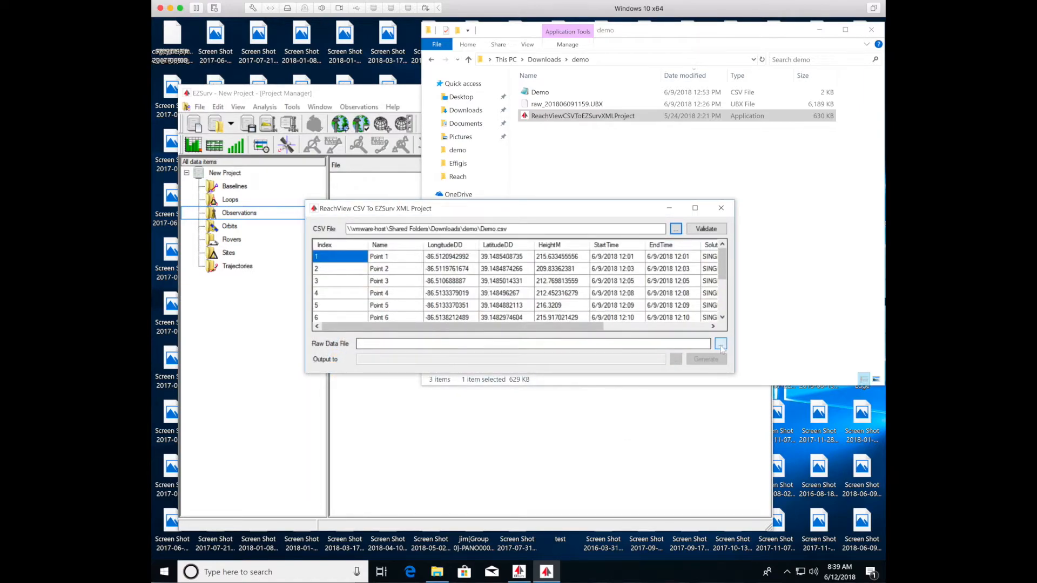
# - Choose raw_201806091159.UBX as raw data, generate the XML project, and close the converter
pyautogui.click(720, 344)
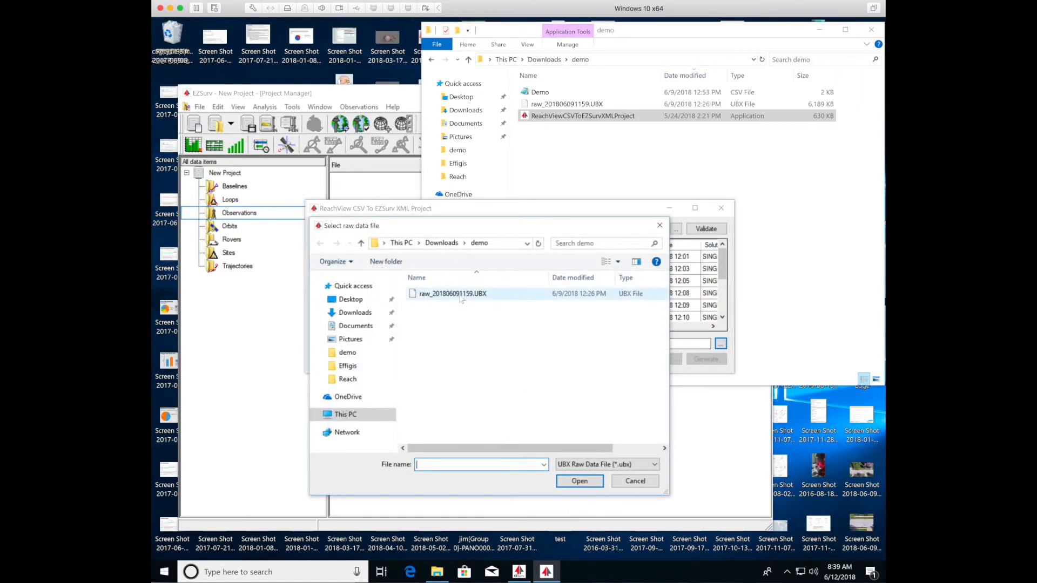
pyautogui.click(453, 293)
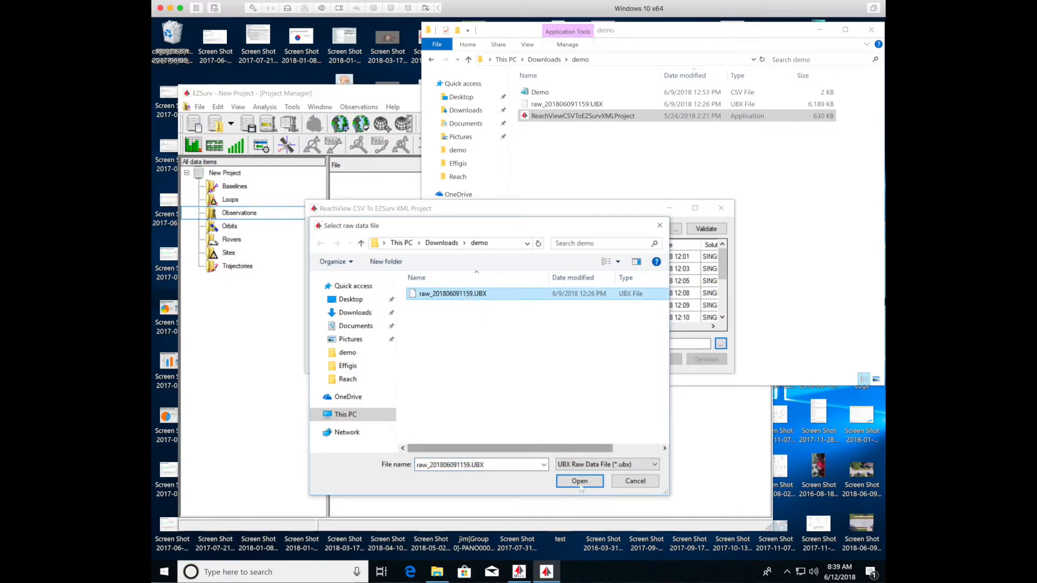
pyautogui.click(579, 481)
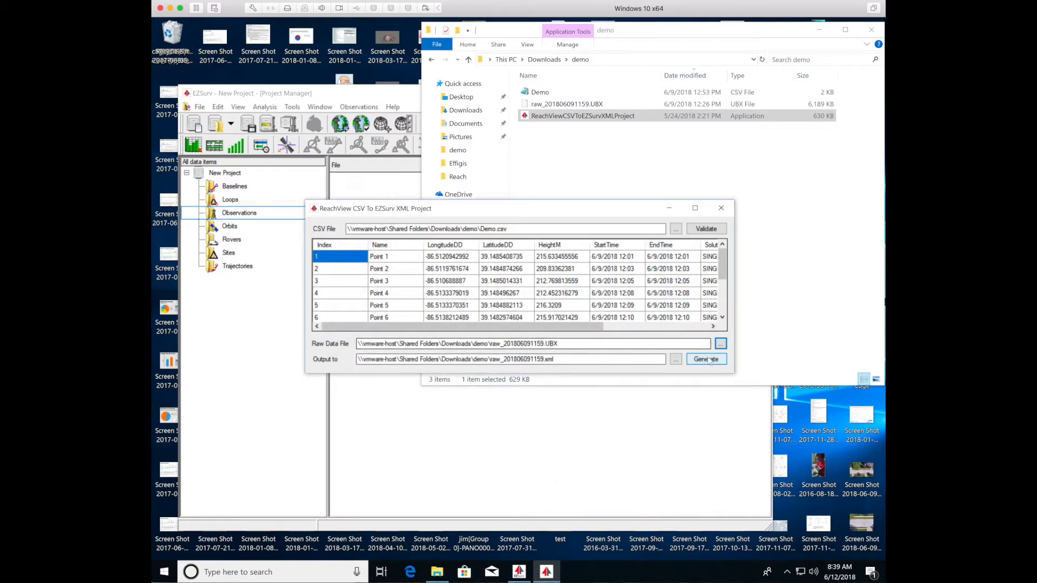
pyautogui.click(705, 359)
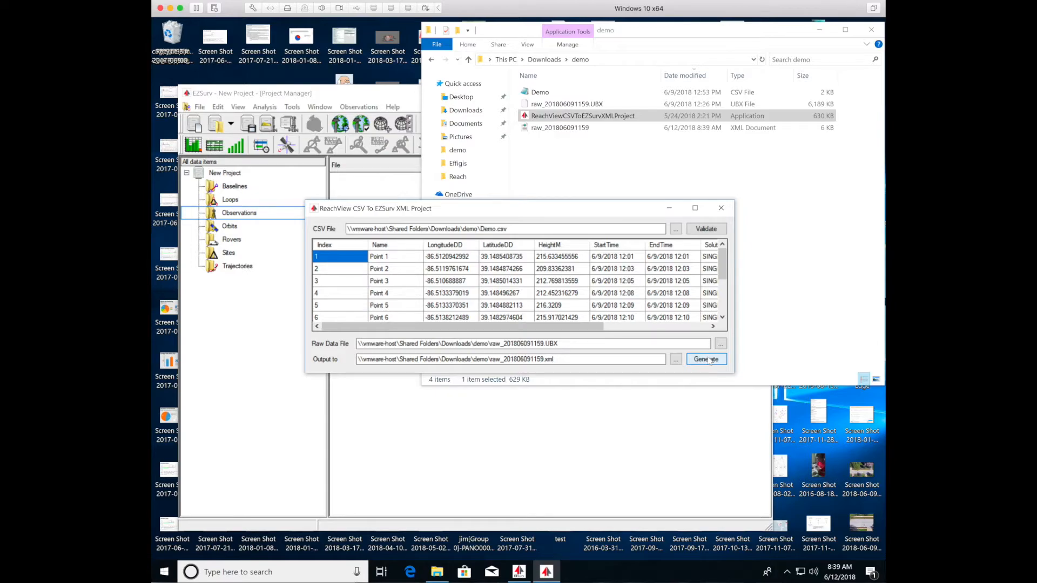
pyautogui.moveTo(720, 208)
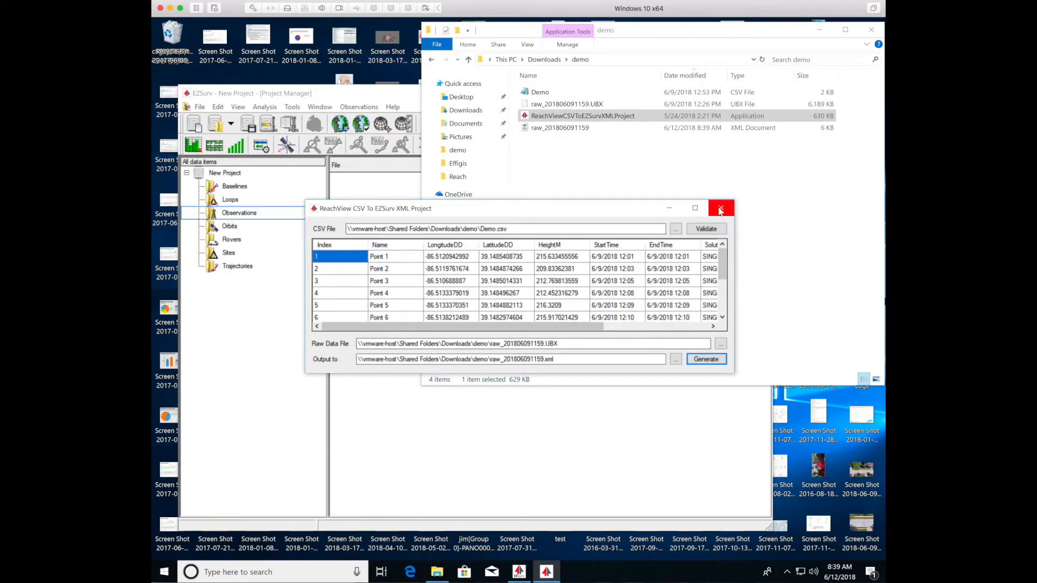
pyautogui.click(720, 209)
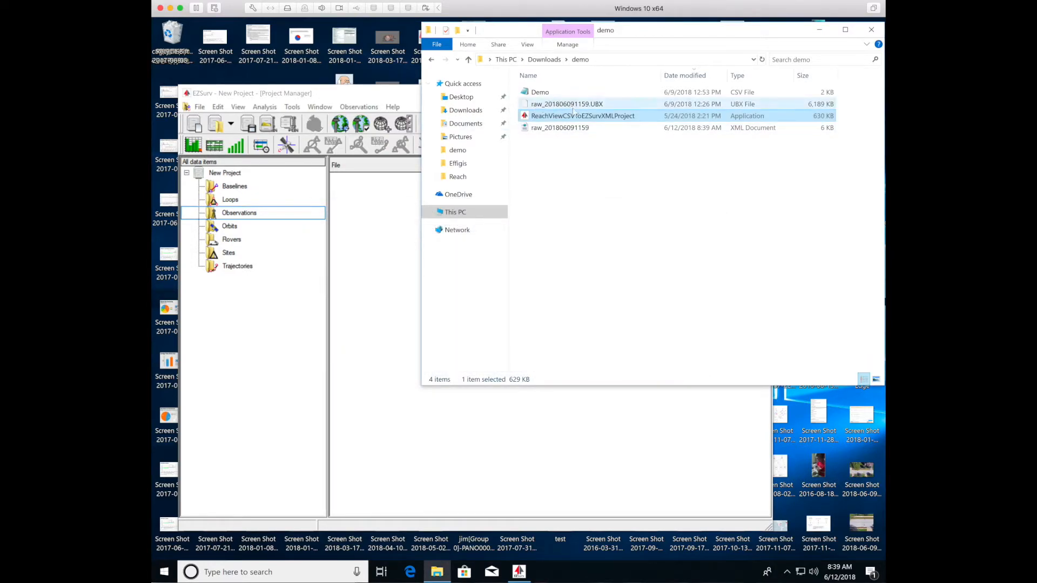
# - Import the generated XML project so the u-blox raw file appears under Observations
pyautogui.click(559, 127)
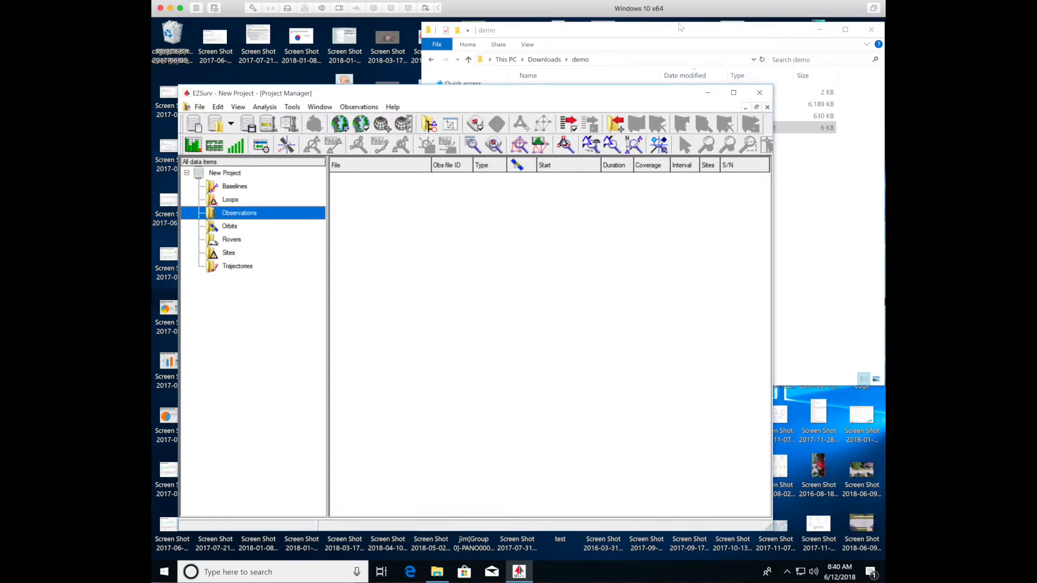
pyautogui.click(559, 127)
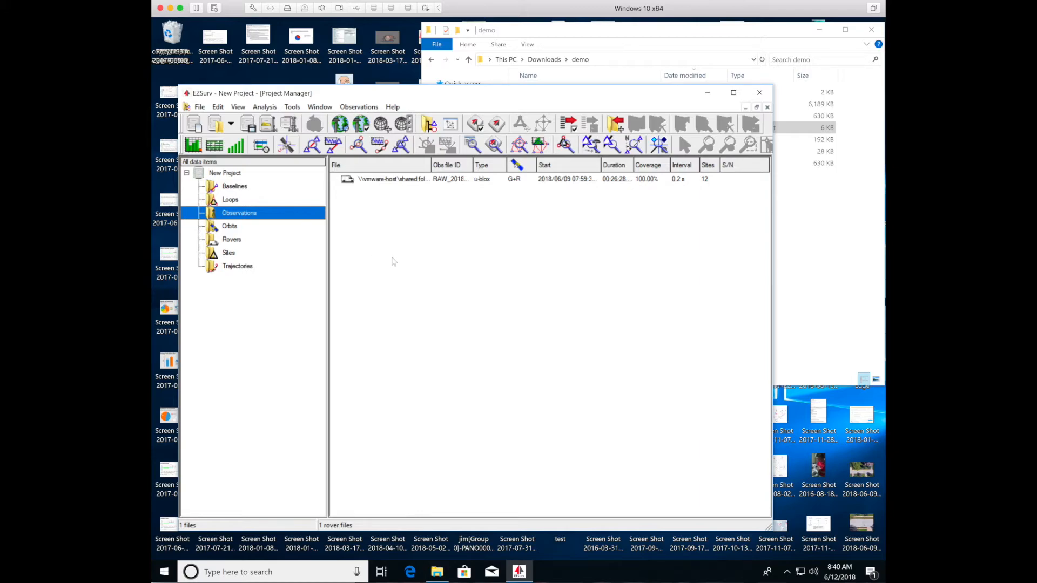
# - Run Process Auto from the Tools menu to solve the rover observations
pyautogui.click(291, 106)
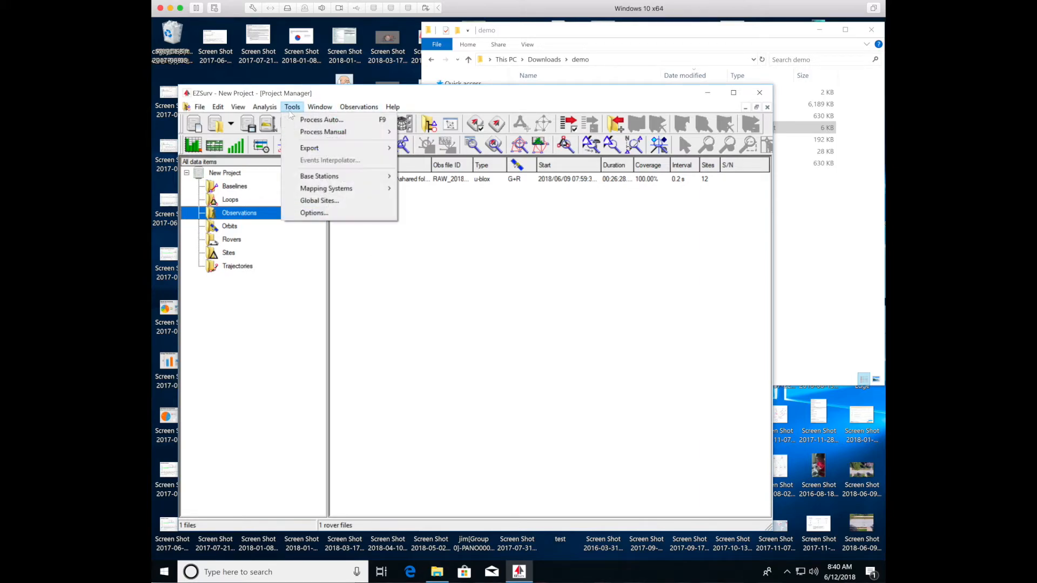
pyautogui.moveTo(322, 120)
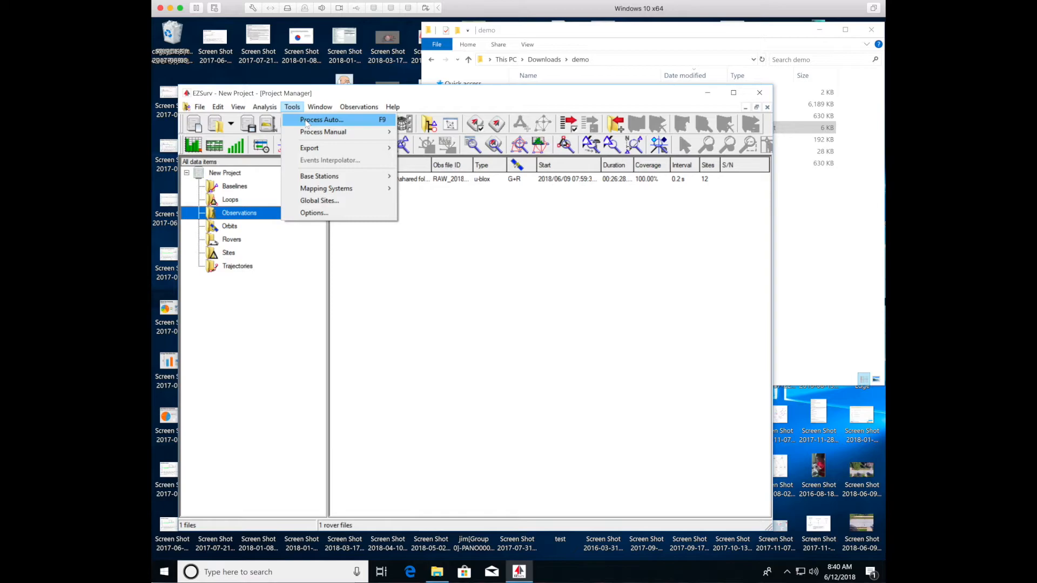
pyautogui.click(322, 119)
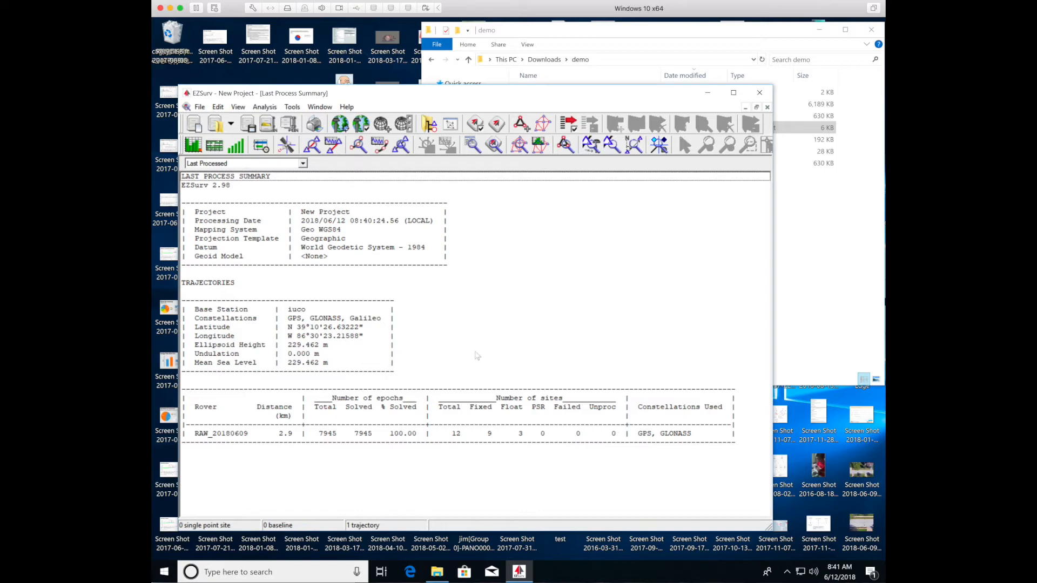
pyautogui.moveTo(419, 489)
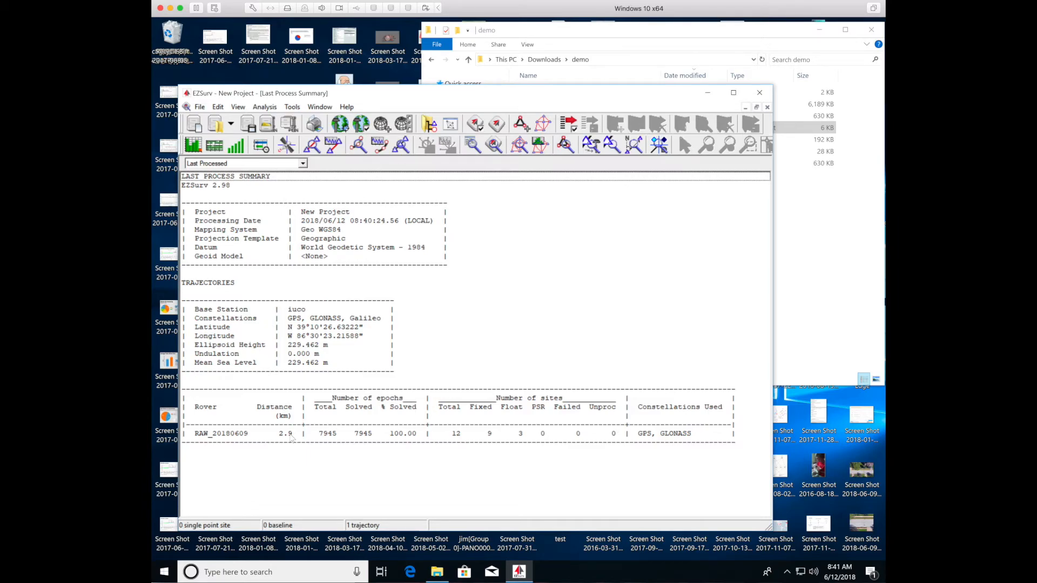
pyautogui.moveTo(337, 436)
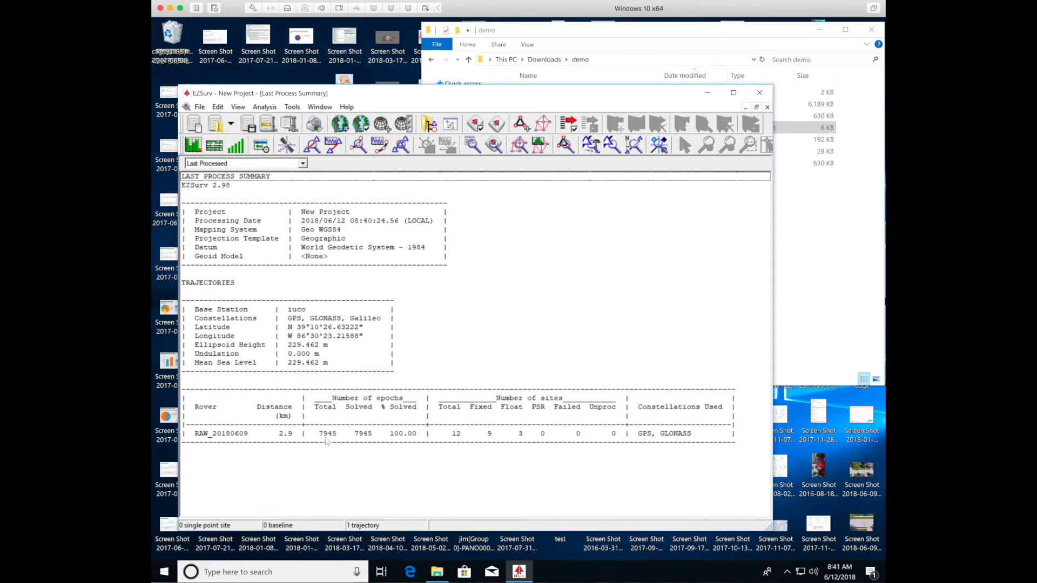
pyautogui.moveTo(318, 439)
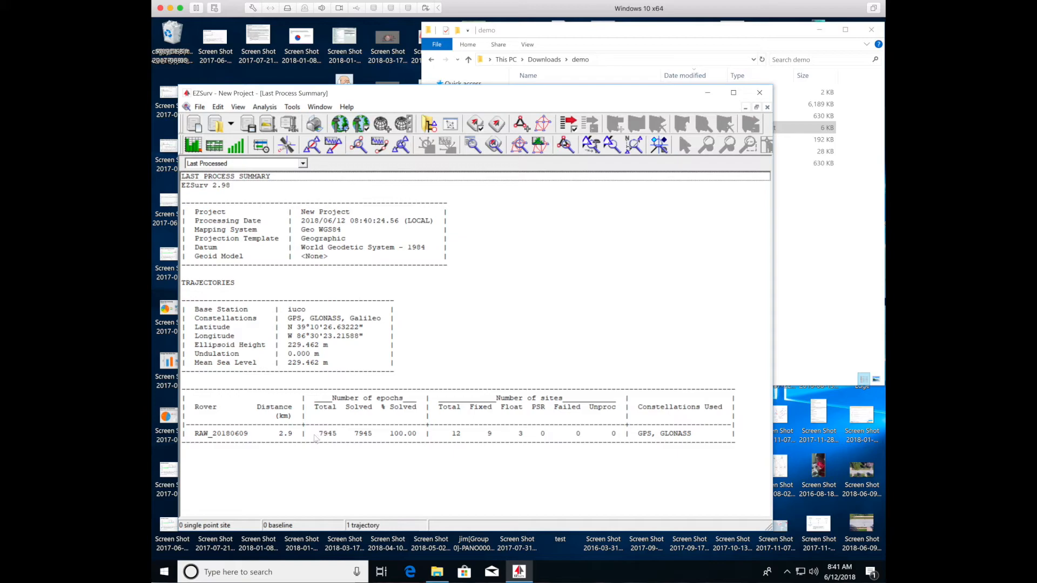
pyautogui.moveTo(330, 436)
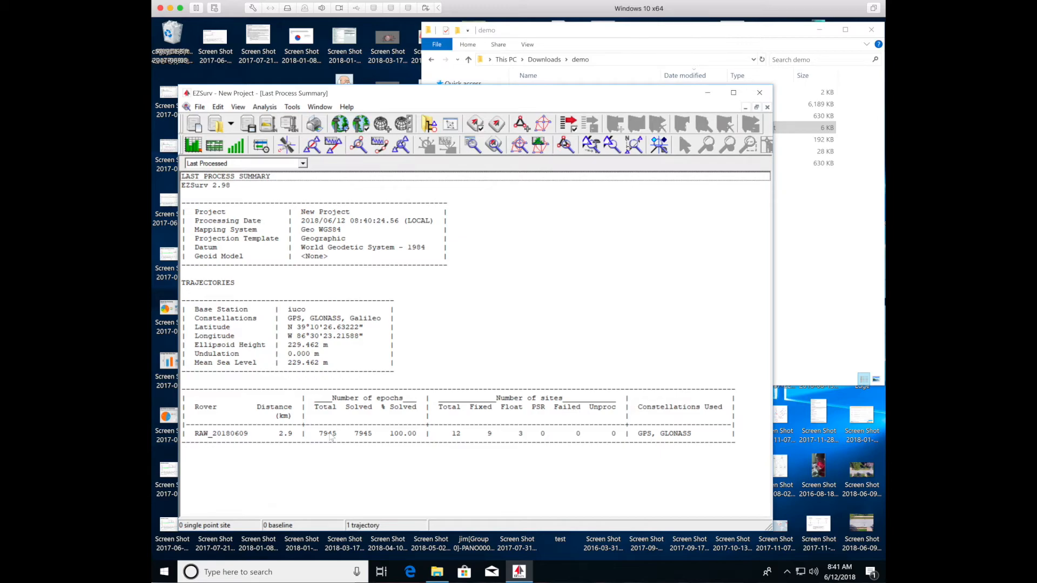
pyautogui.moveTo(452, 442)
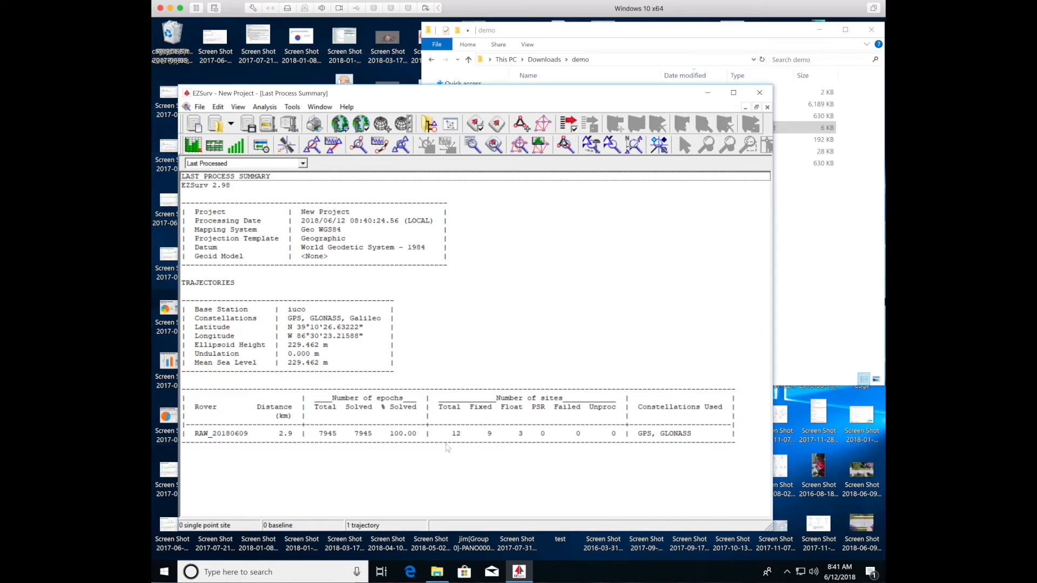
pyautogui.moveTo(486, 432)
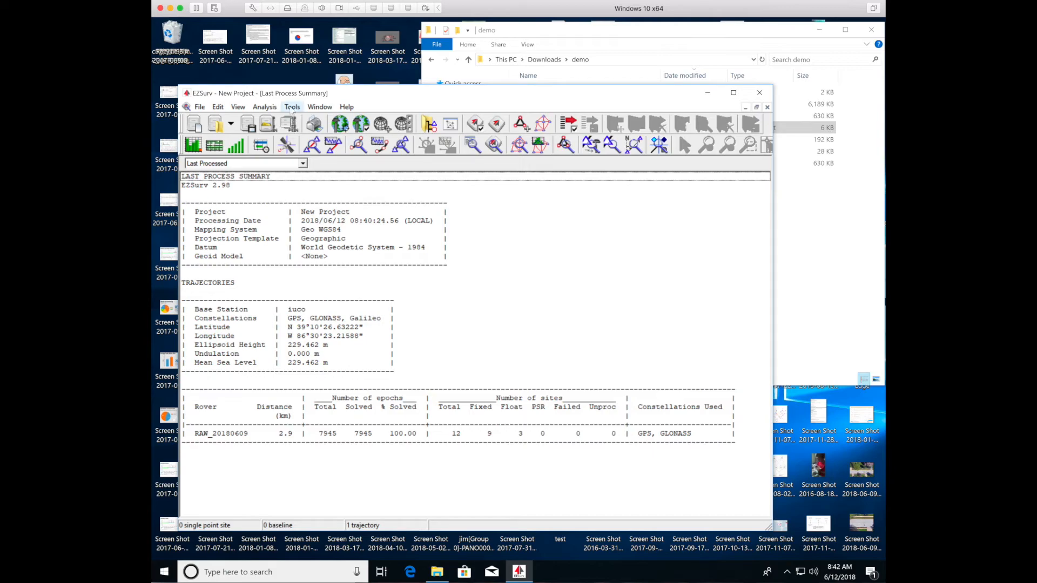
# - Export all 12 processed sites with the CSV Default profile via Tools > Export > Sites
pyautogui.click(291, 107)
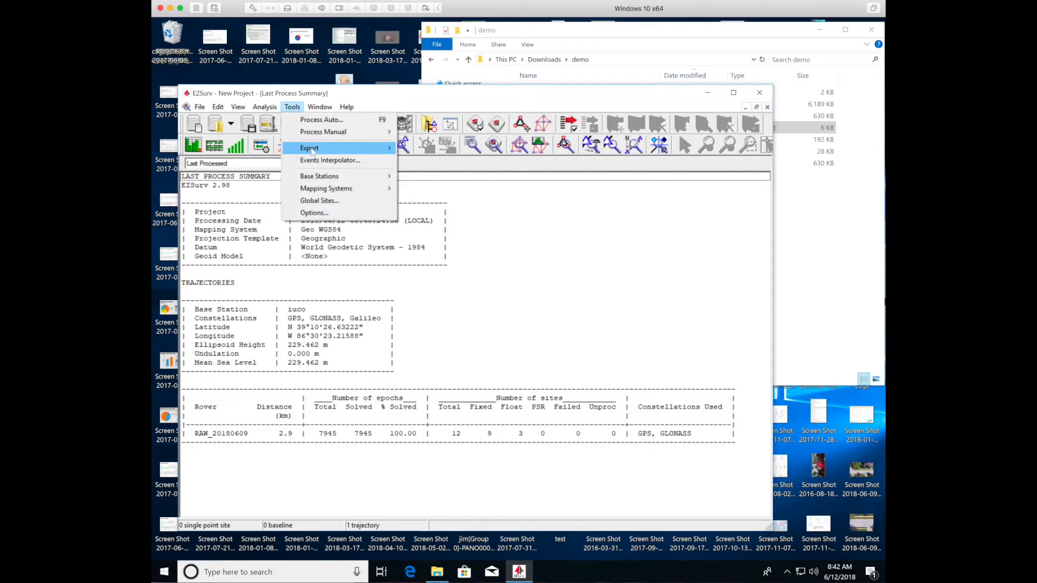
pyautogui.moveTo(308, 148)
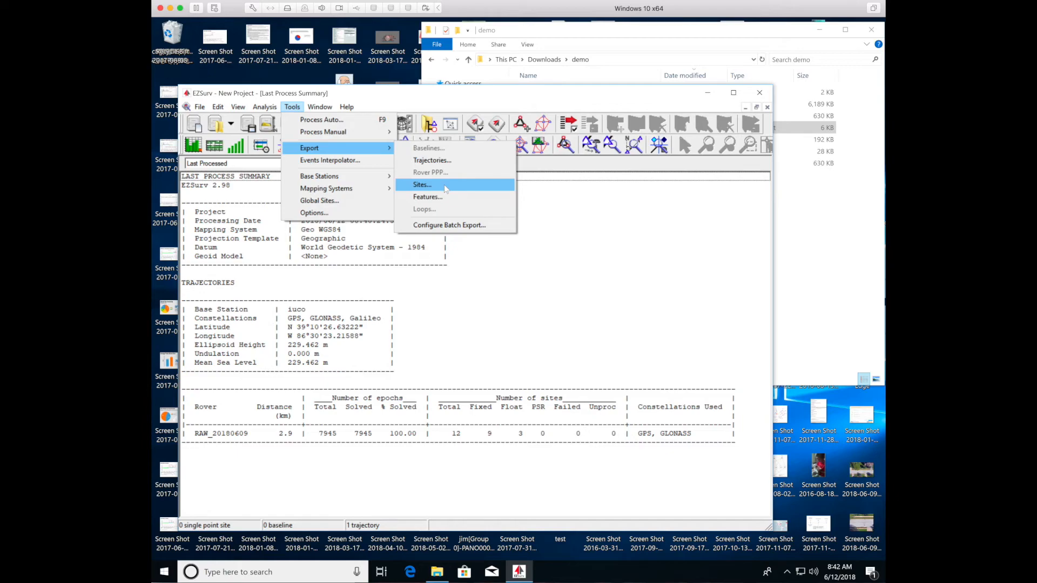
pyautogui.click(421, 185)
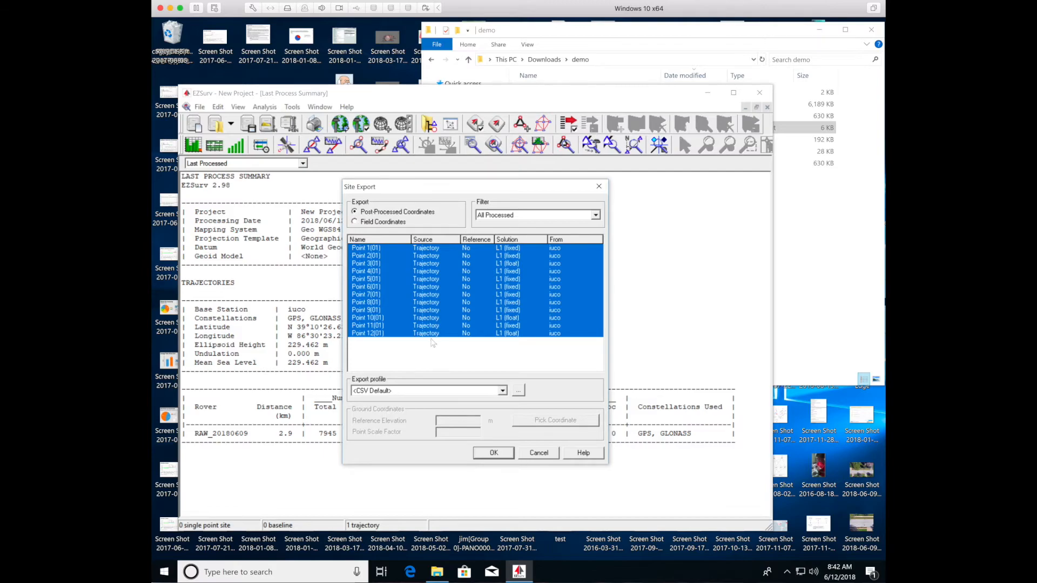
pyautogui.moveTo(512, 270)
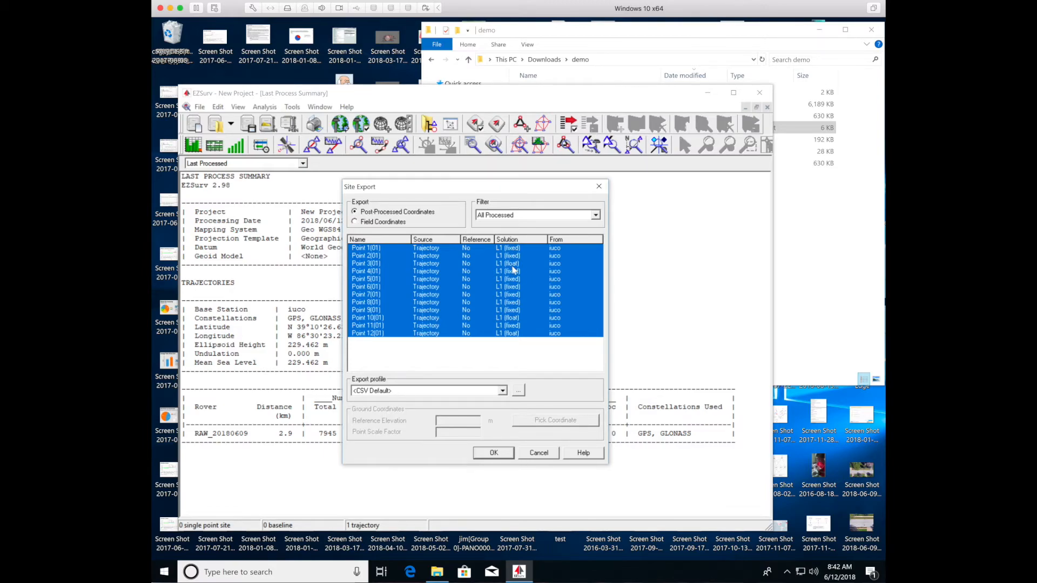
pyautogui.moveTo(380, 389)
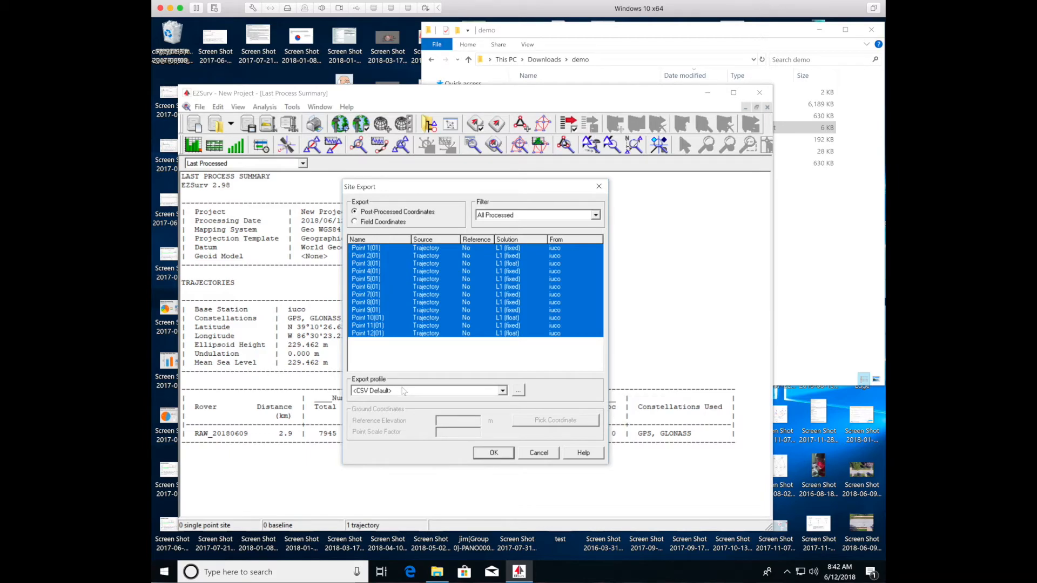
pyautogui.click(493, 452)
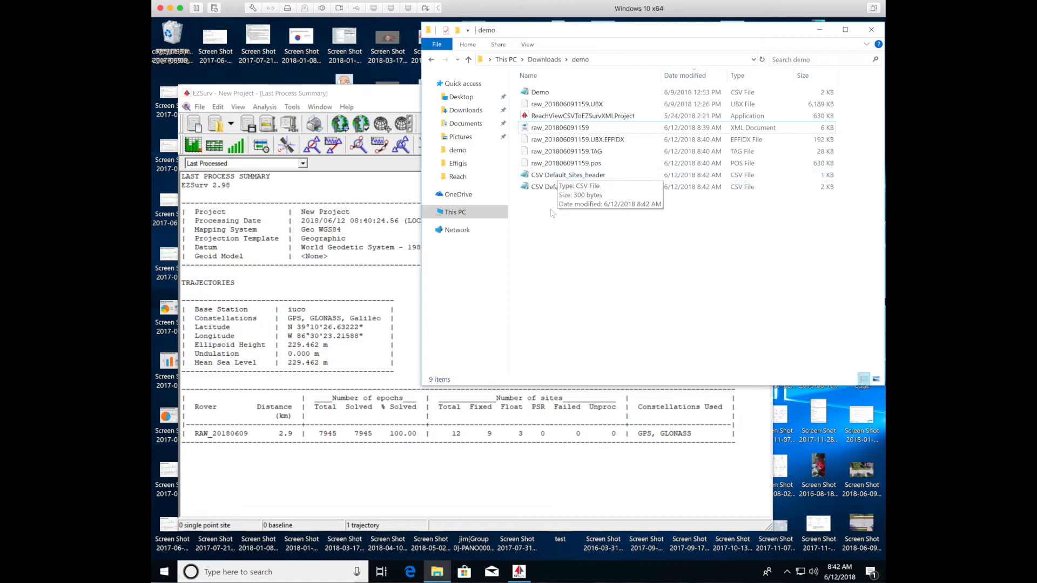
# - Select the exported CSV Default_Sites file in the demo folder to verify it exists
pyautogui.click(557, 186)
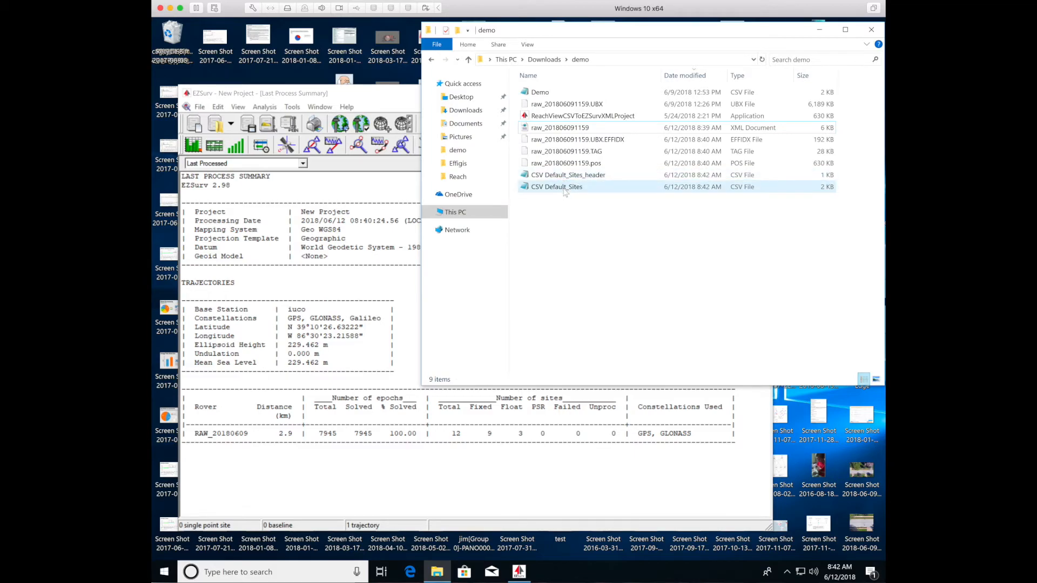
pyautogui.moveTo(565, 192)
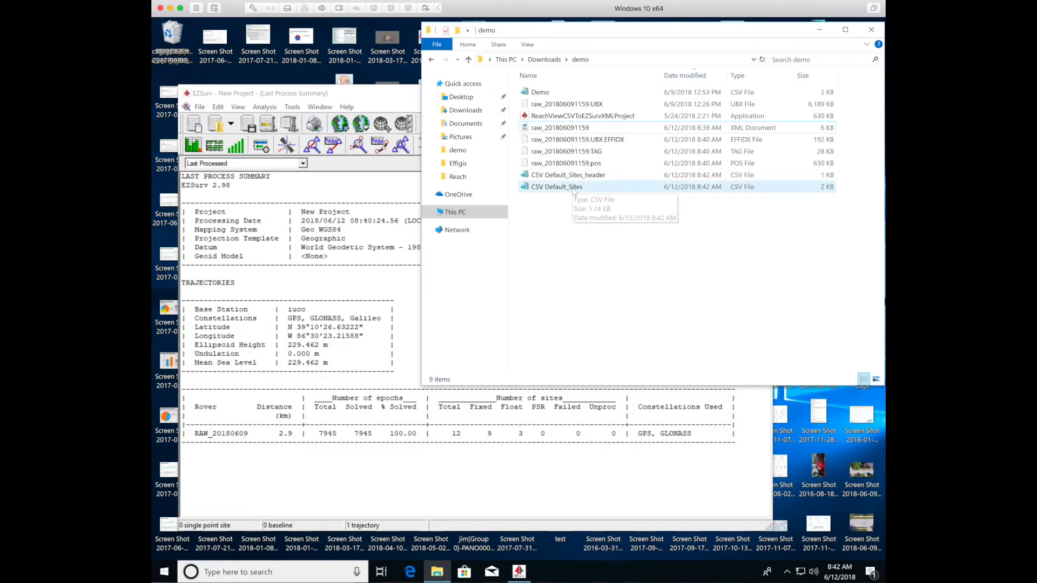